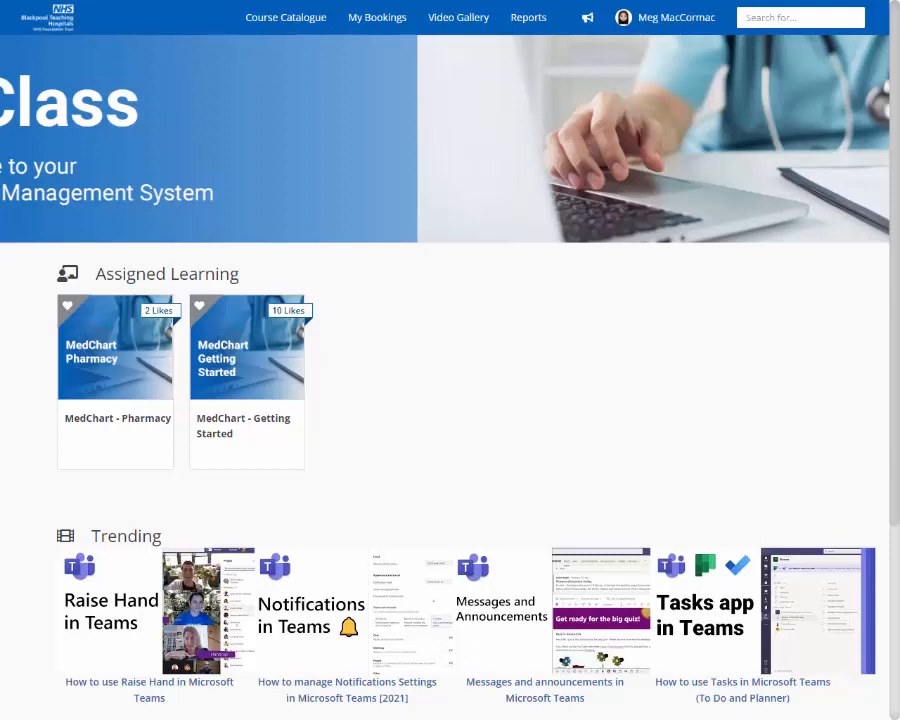
Enter the search term 'medchart' in the eClass site search box
left_click(800, 16)
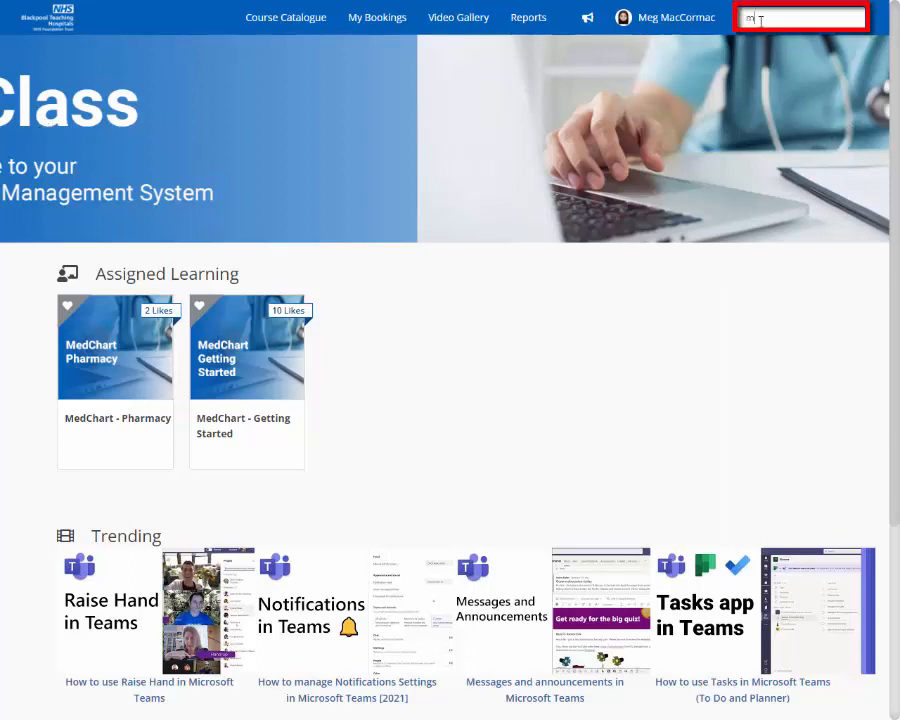
type("medchart")
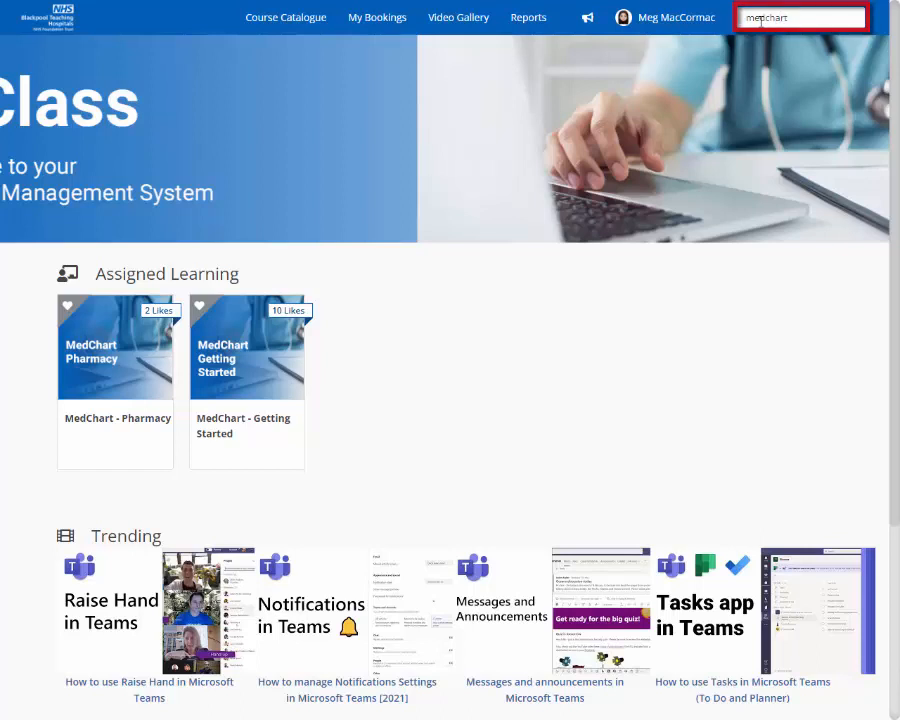
Run the medchart search and confirm self-assigning the MedChart - Prescribing course
key("Return")
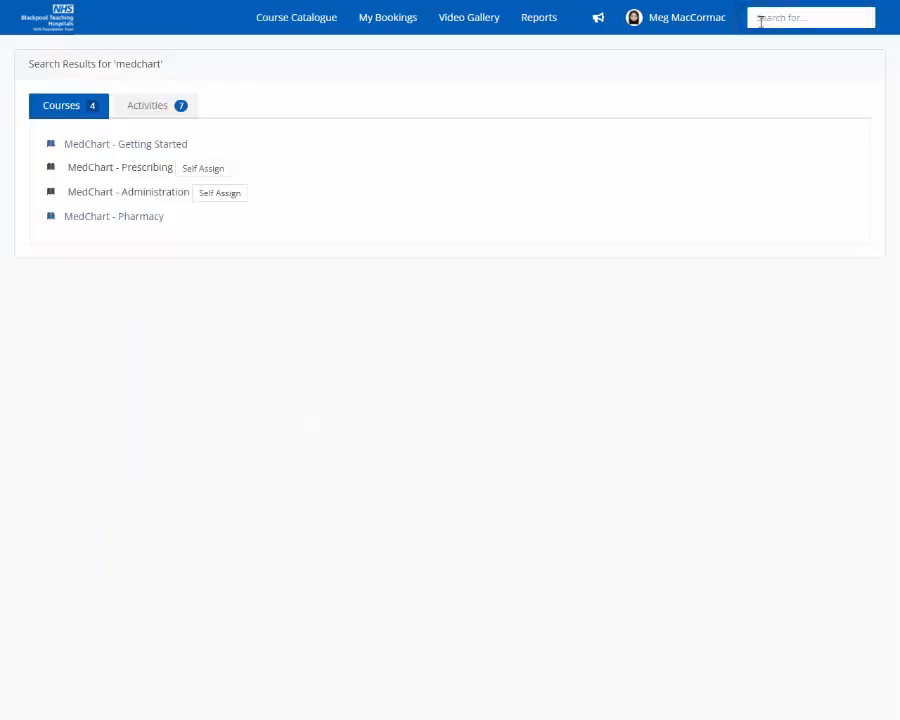
mouse_move(204, 168)
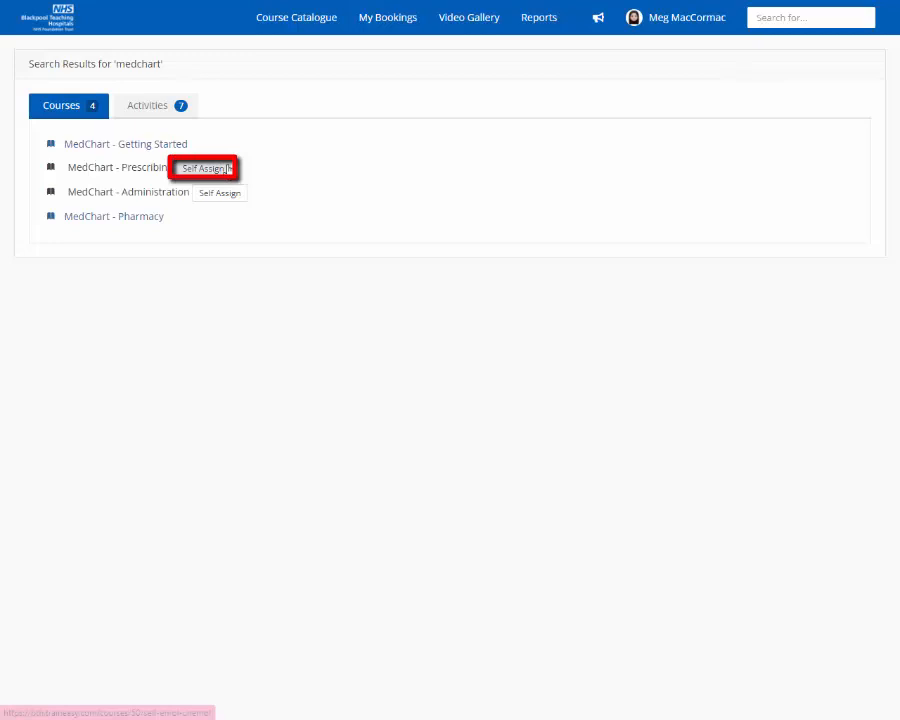
left_click(204, 168)
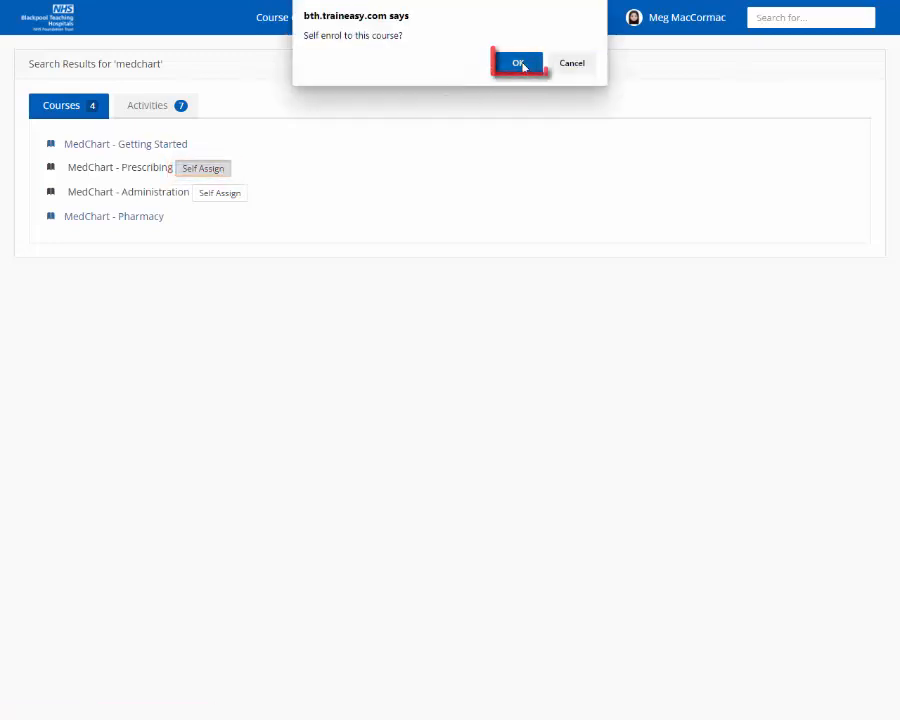
left_click(518, 62)
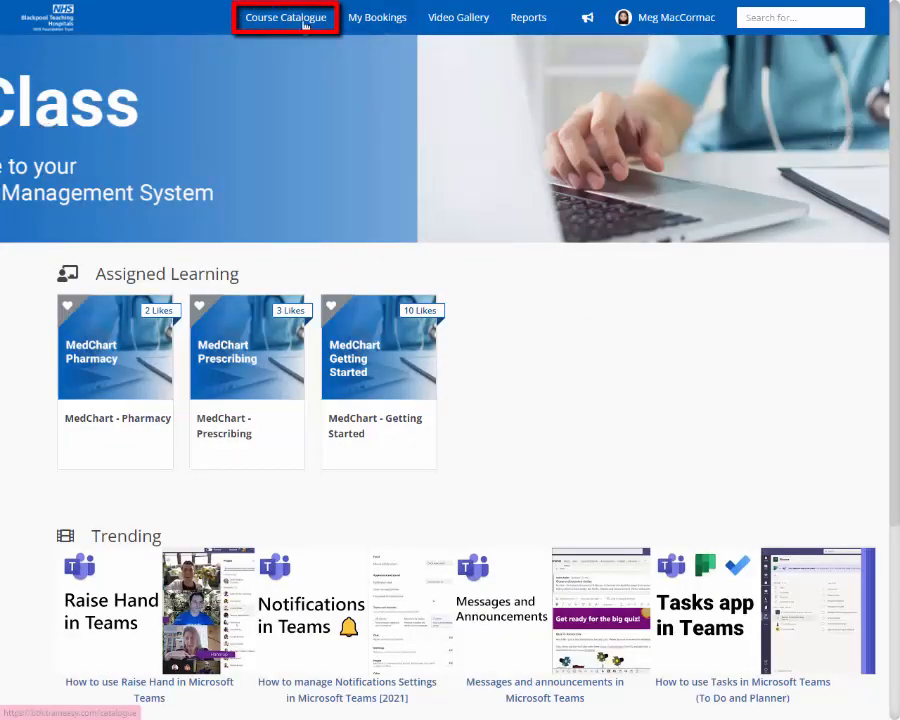
Go to the Course Catalogue page listing course categories
left_click(284, 16)
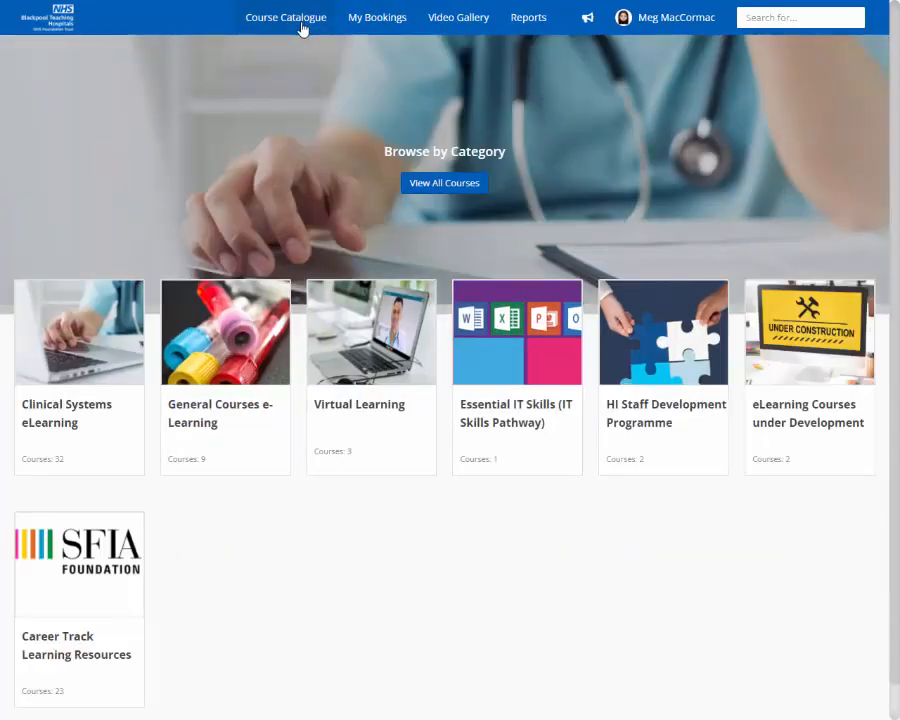
mouse_move(80, 376)
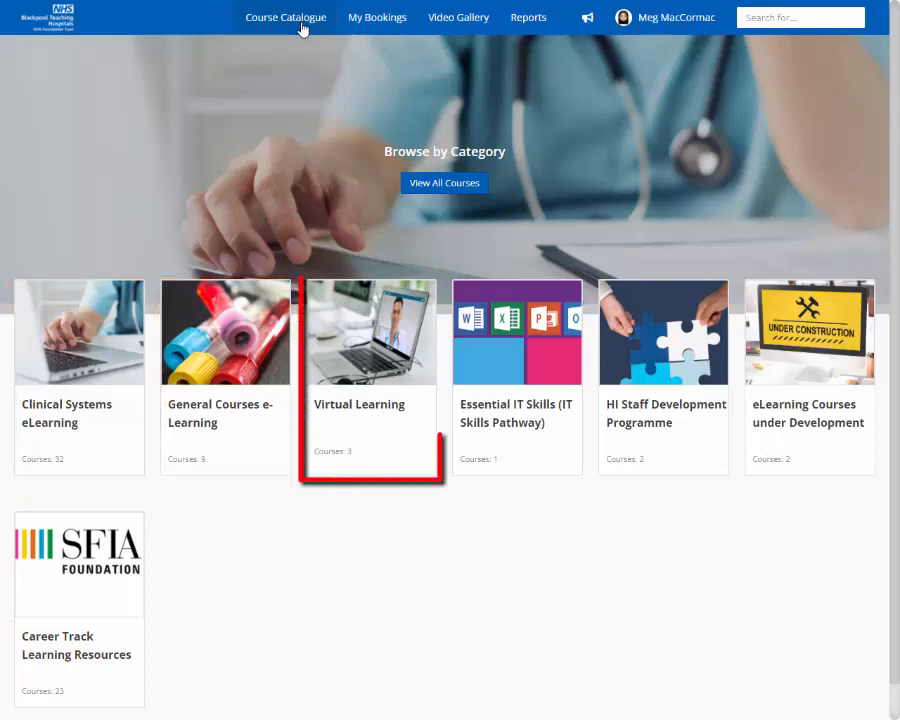
mouse_move(336, 108)
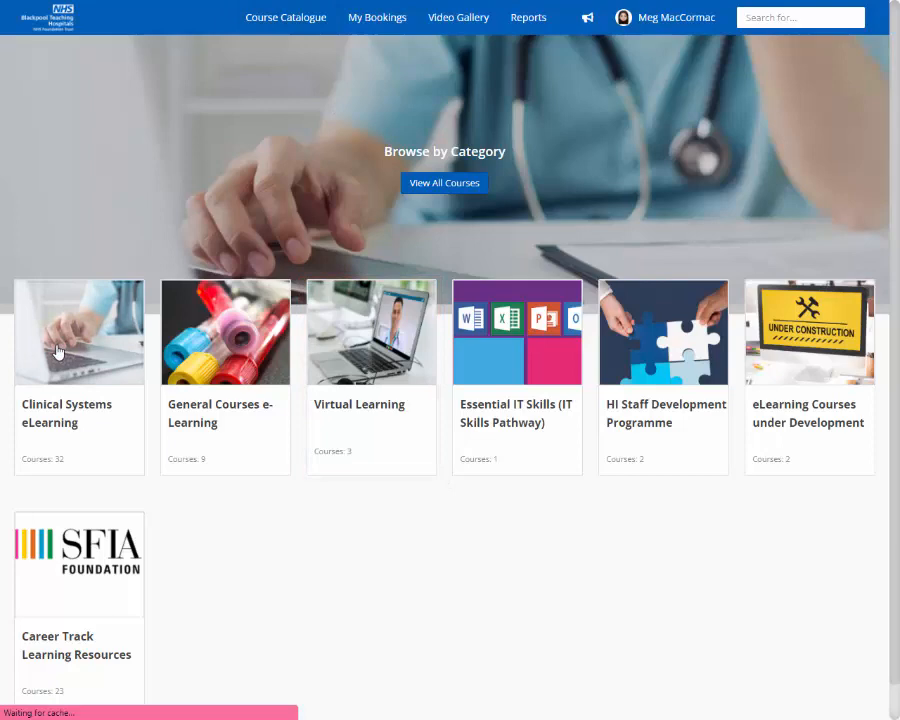
Show View All Courses and confirm self-assigning the MedChart - Administration course
left_click(444, 182)
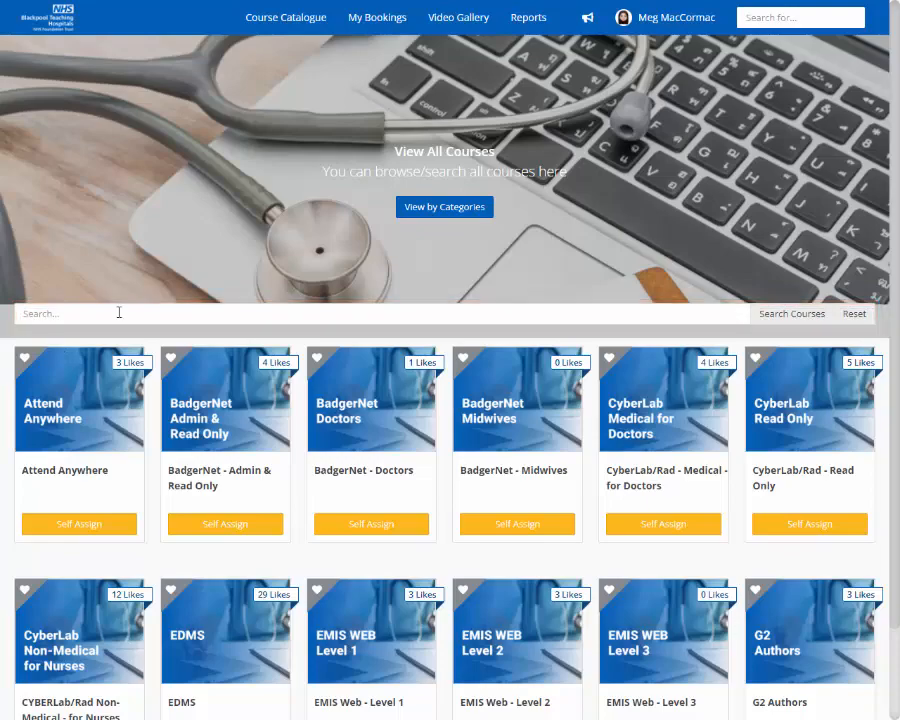
scroll("down", 3)
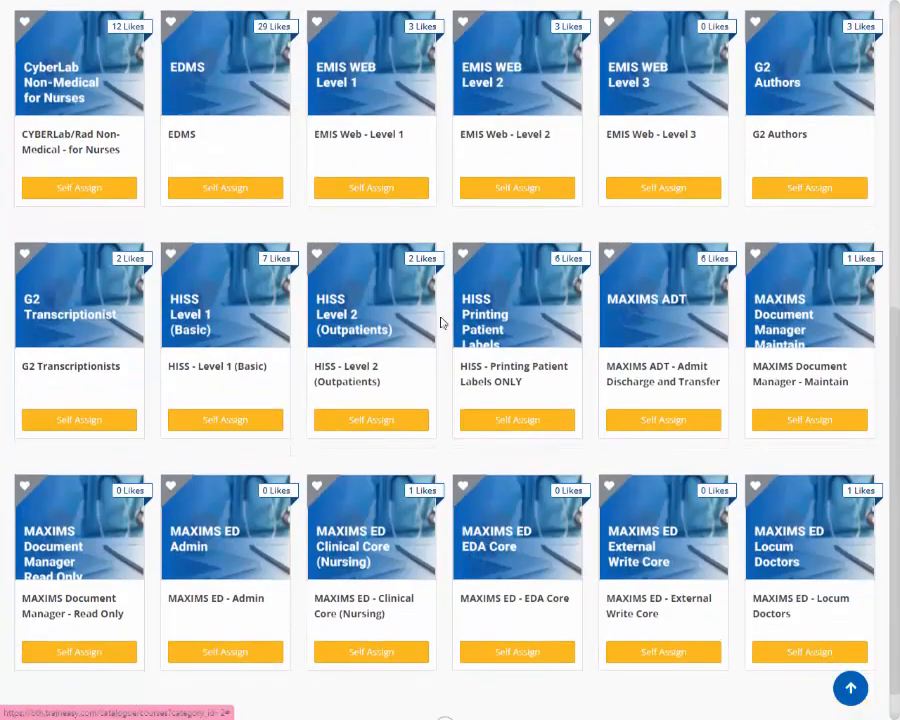
scroll("down", 3)
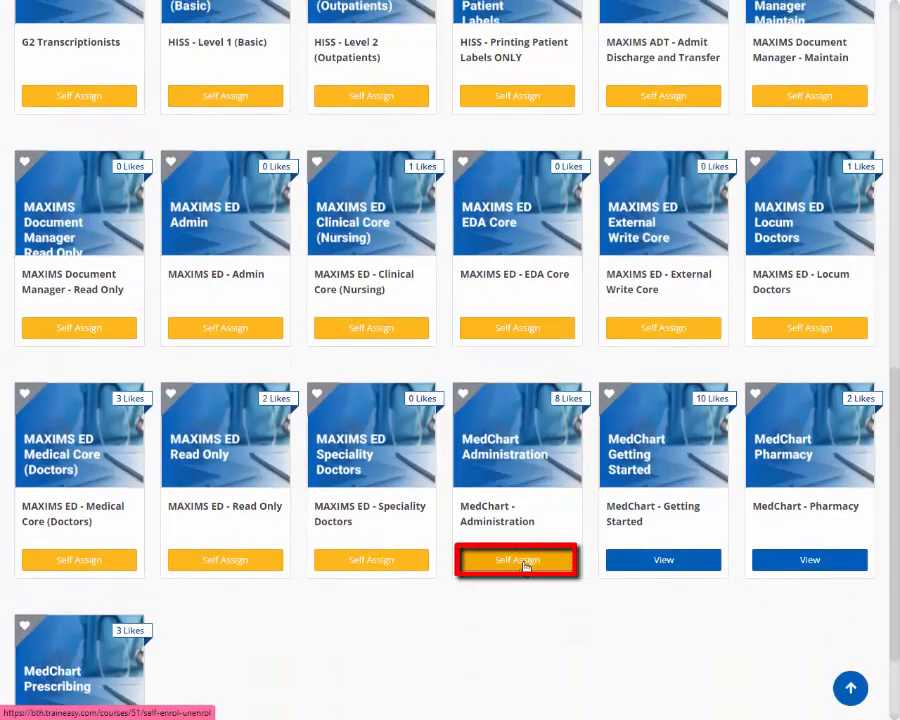
left_click(516, 560)
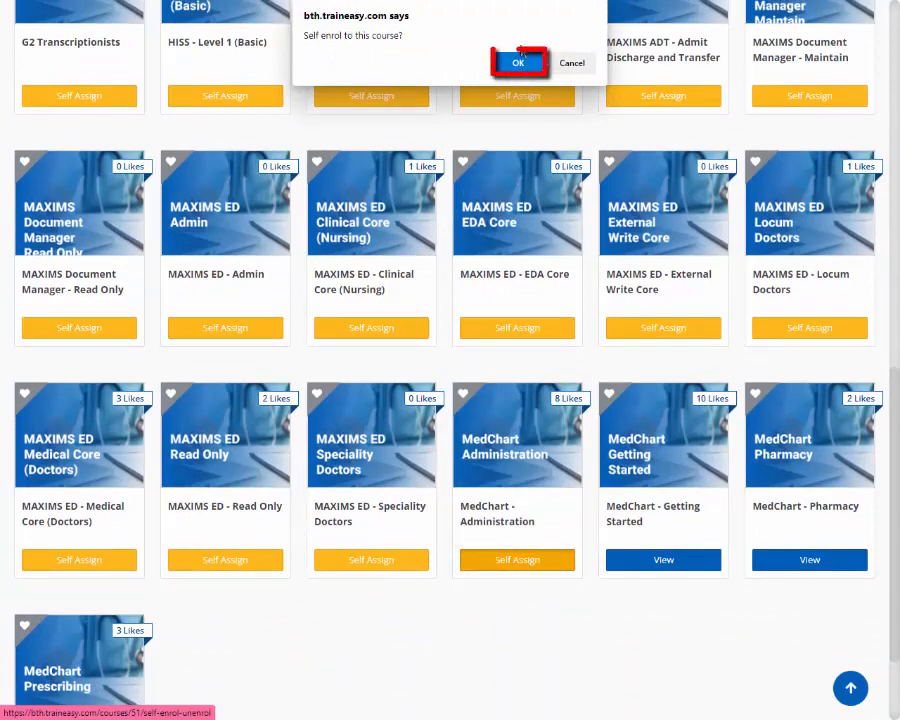
left_click(518, 62)
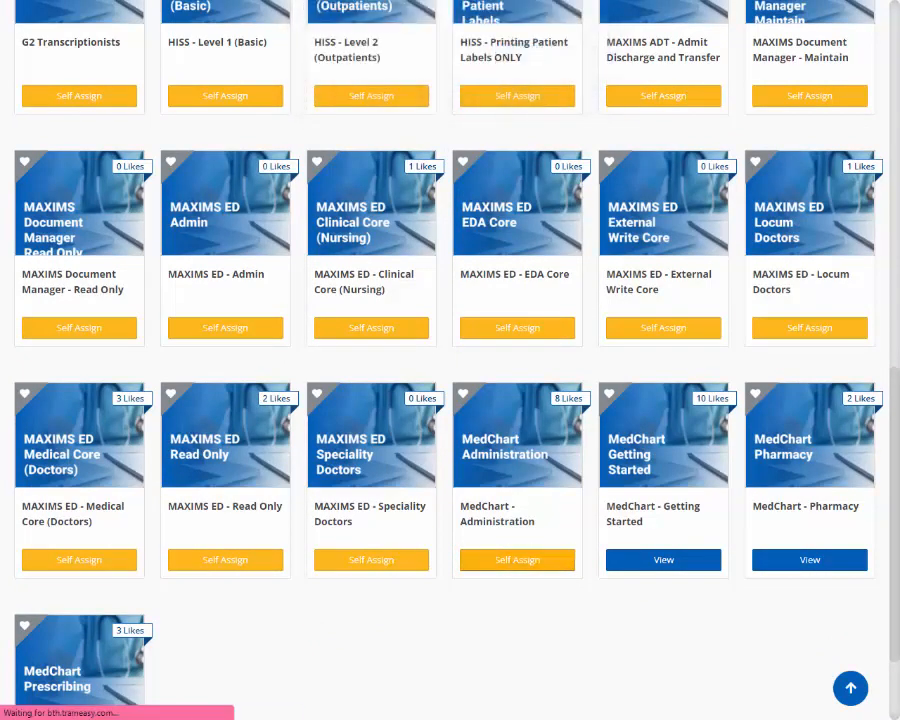